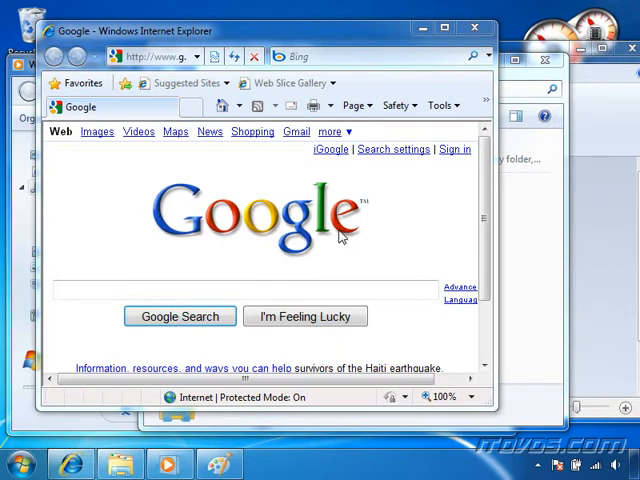
{"action": "mouse_move", "coordinate": [505, 327]}
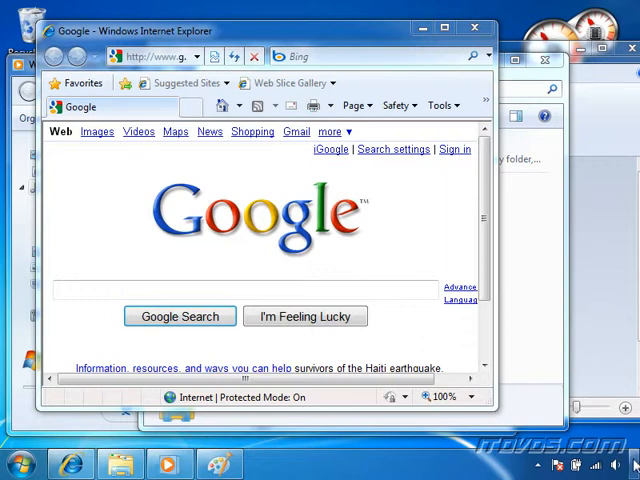
Minimize all windows with the Show Desktop button, leaving only desktop gadgets visible
{"action": "left_click", "coordinate": [634, 463]}
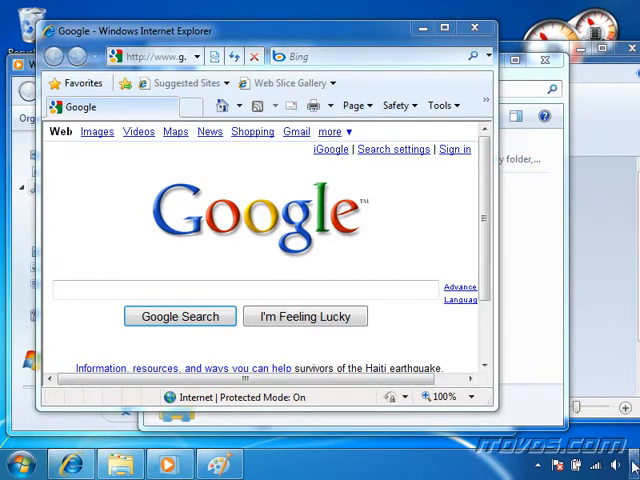
{"action": "left_click", "coordinate": [632, 463]}
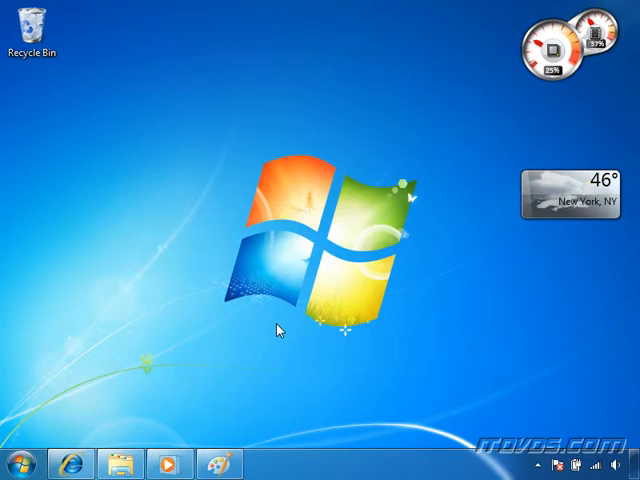
{"action": "mouse_move", "coordinate": [180, 290]}
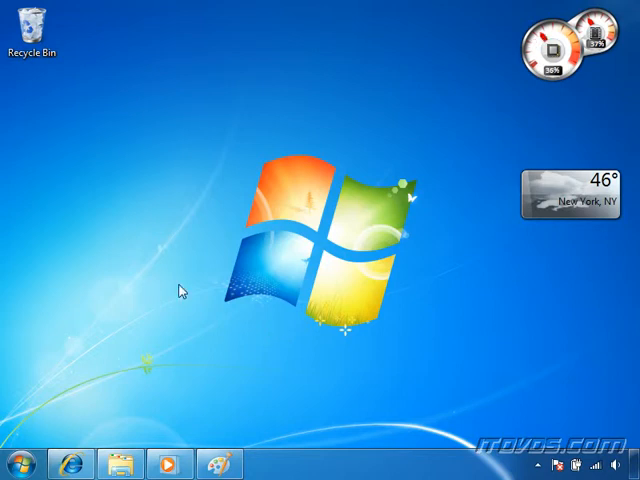
{"action": "mouse_move", "coordinate": [250, 280]}
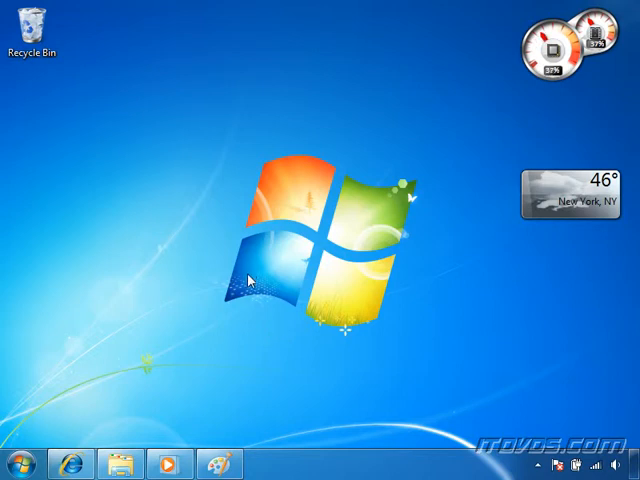
{"action": "mouse_move", "coordinate": [135, 165]}
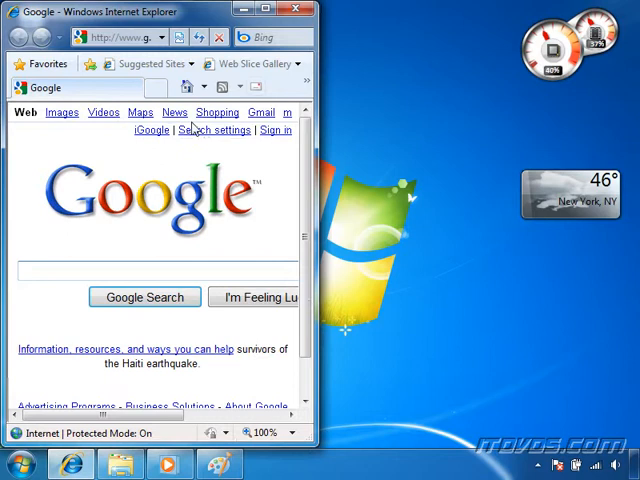
{"action": "mouse_move", "coordinate": [333, 227]}
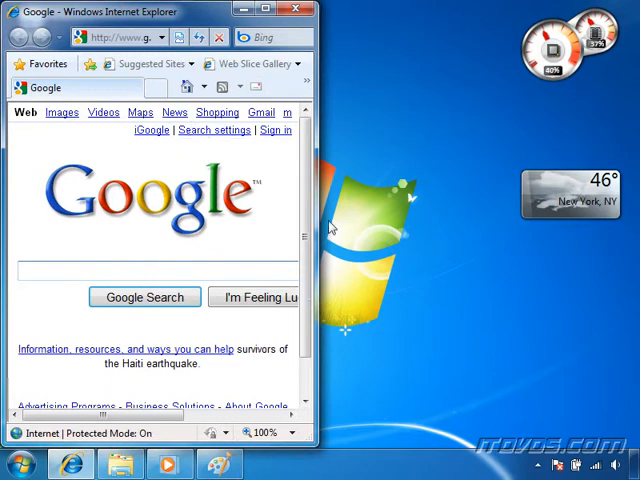
Restore the Libraries folder, snap it beside the Google browser, then maximize the browser
{"action": "left_click", "coordinate": [119, 463]}
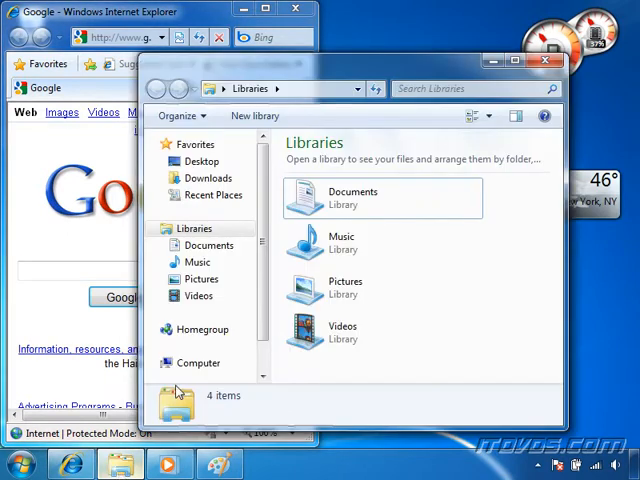
{"action": "mouse_move", "coordinate": [337, 70]}
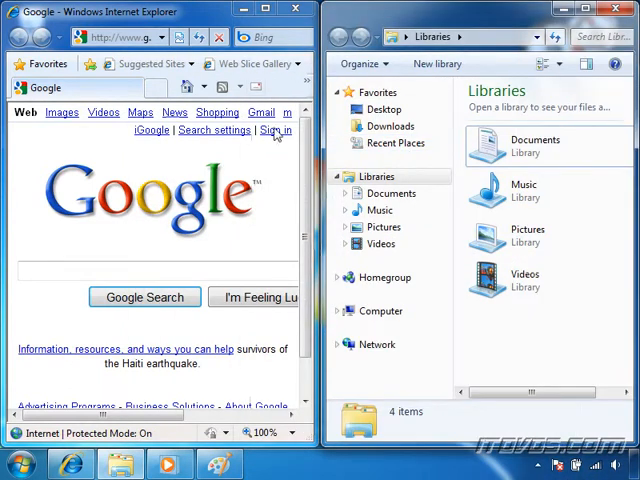
{"action": "mouse_move", "coordinate": [285, 189]}
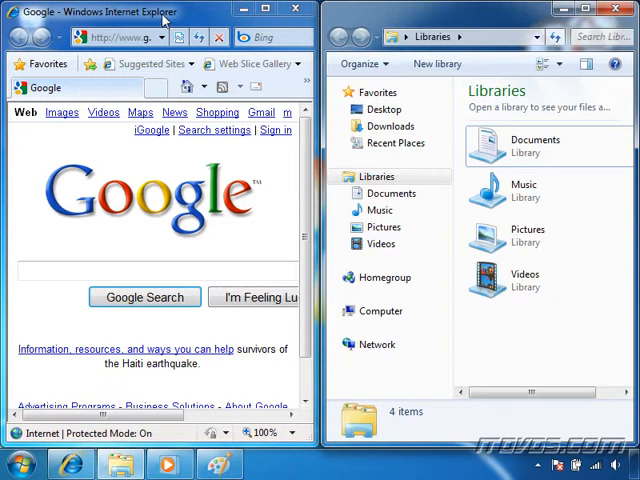
{"action": "left_click", "coordinate": [155, 271]}
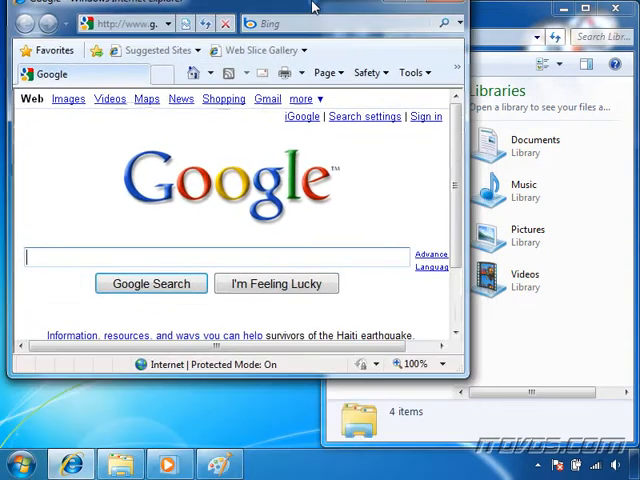
{"action": "left_click", "coordinate": [604, 6]}
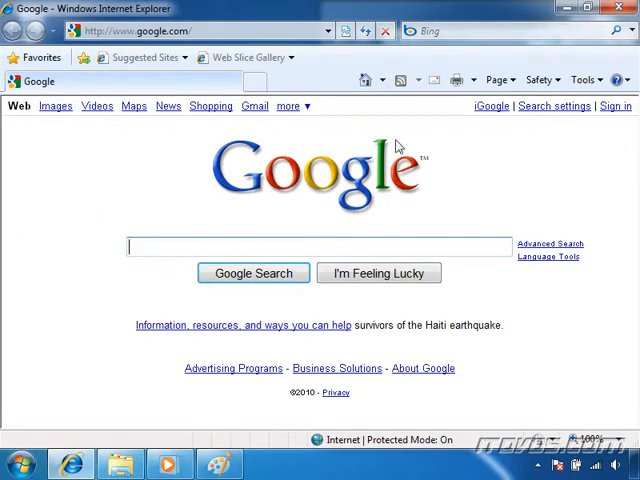
Shake the Paint window to restore Media Player, the browser and Libraries behind it
{"action": "left_click", "coordinate": [587, 8]}
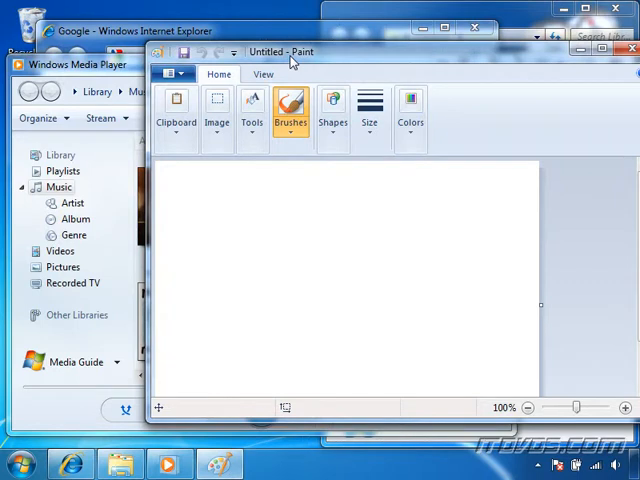
{"action": "mouse_move", "coordinate": [335, 57]}
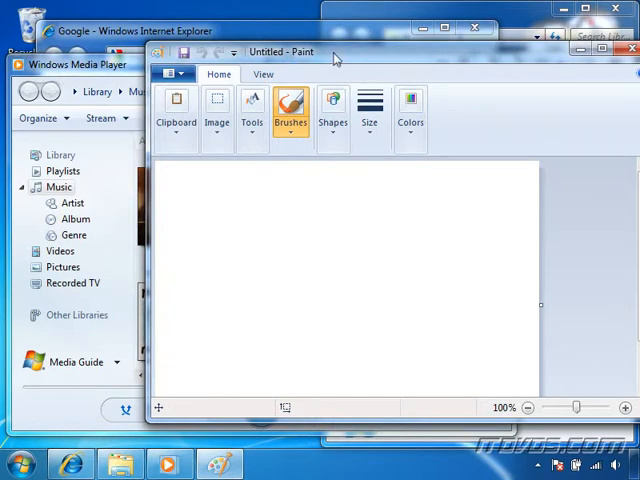